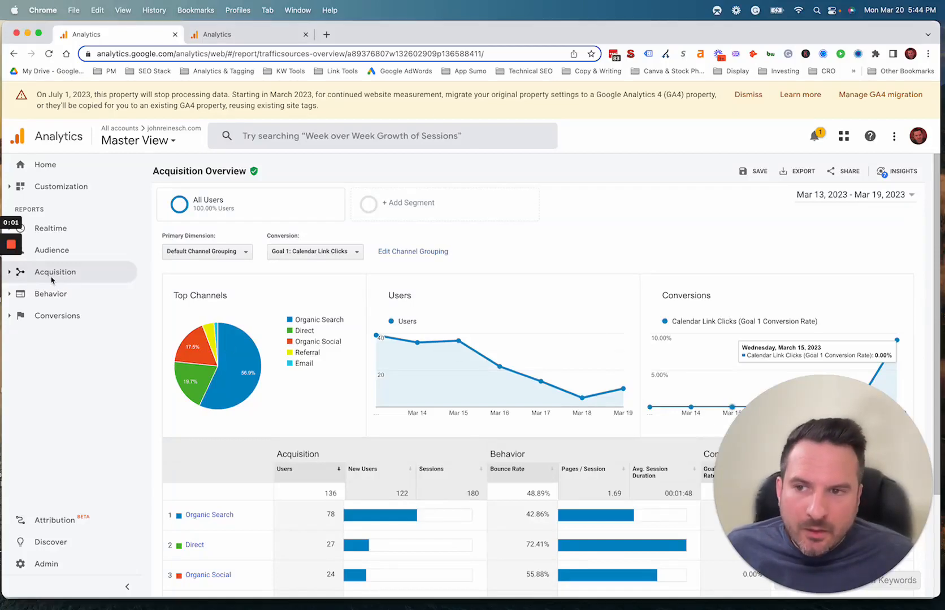
- Switch to the browser tab holding the GA4 property's report Library
{"action": "left_click", "coordinate": [55, 271]}
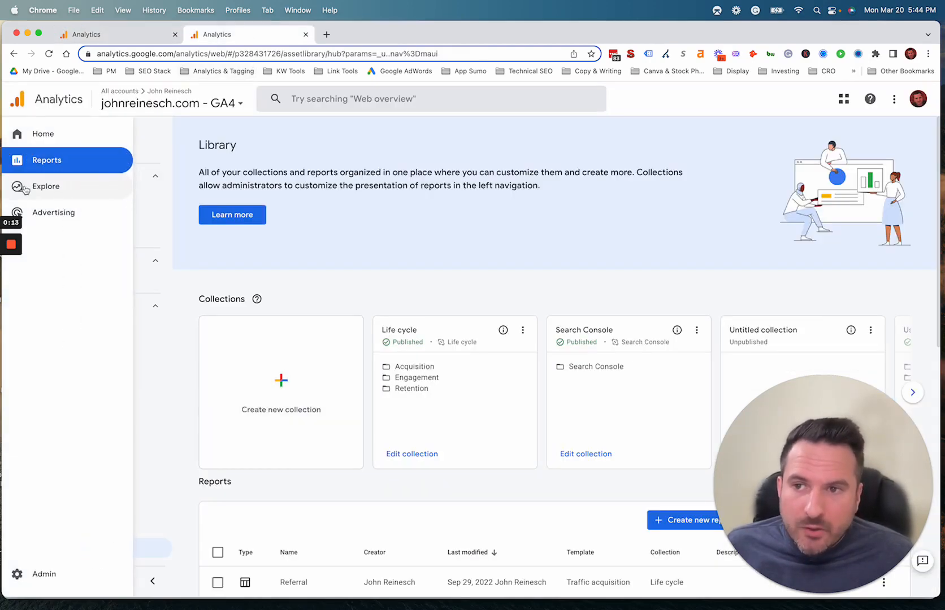
- Go to Explore in the left navigation to reach the Explorations hub
{"action": "left_click", "coordinate": [47, 159]}
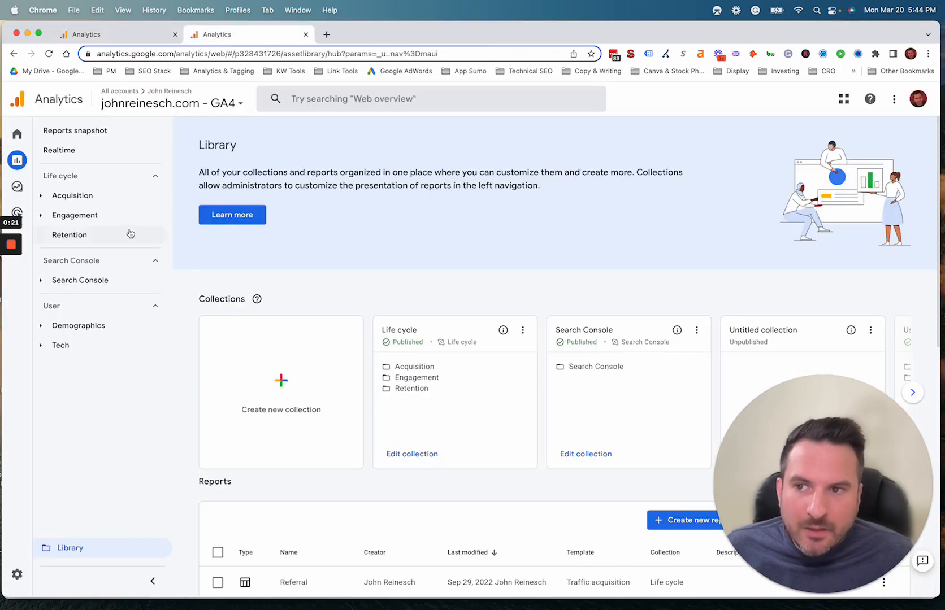
{"action": "left_click", "coordinate": [17, 187]}
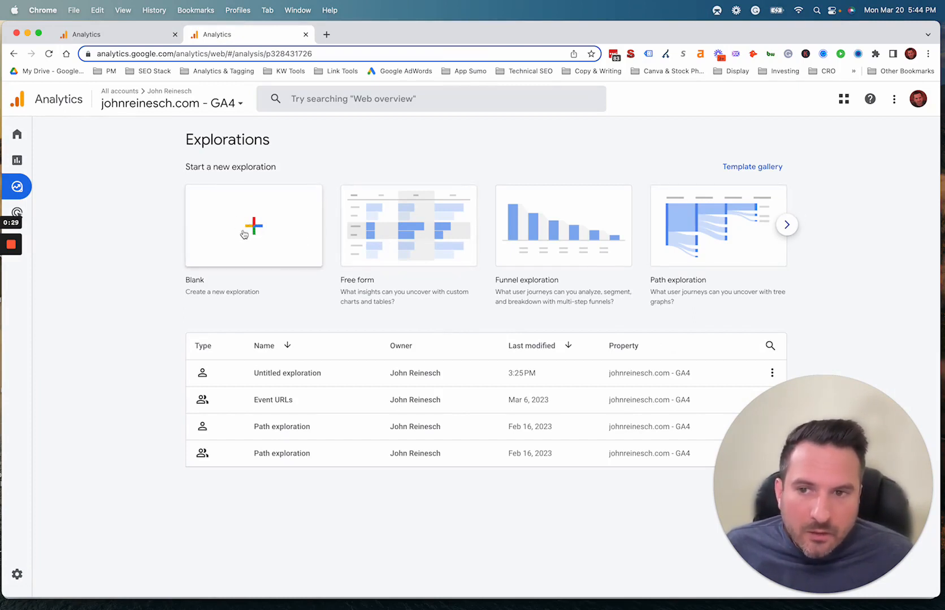
- Create a Blank free-form exploration and bring up its dimension picker
{"action": "left_click", "coordinate": [253, 226]}
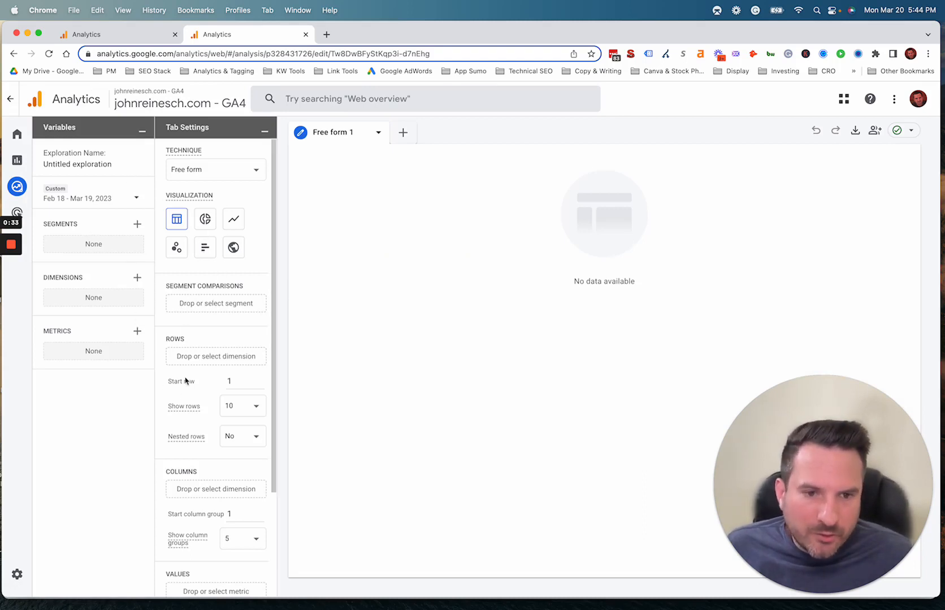
{"action": "mouse_move", "coordinate": [60, 280]}
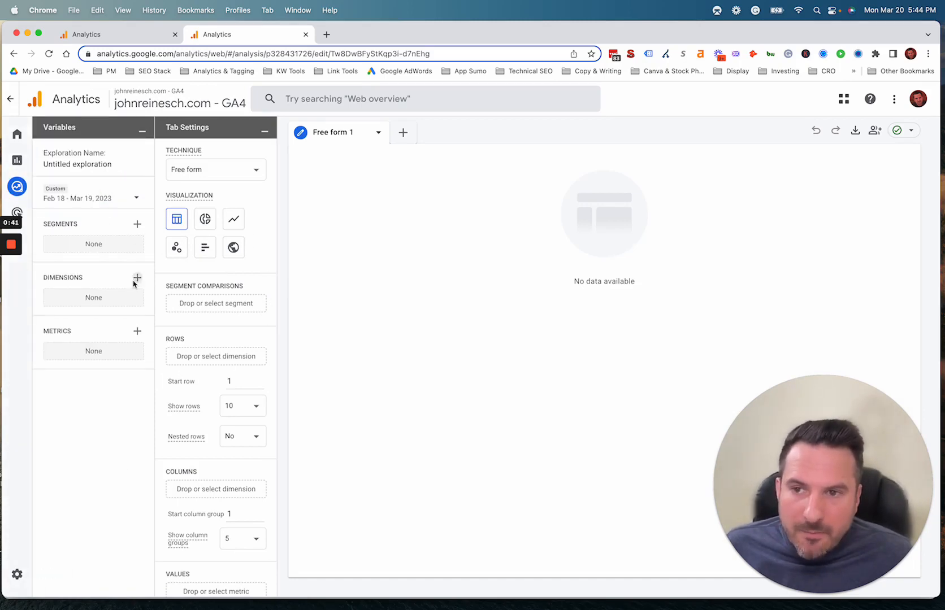
{"action": "left_click", "coordinate": [138, 278]}
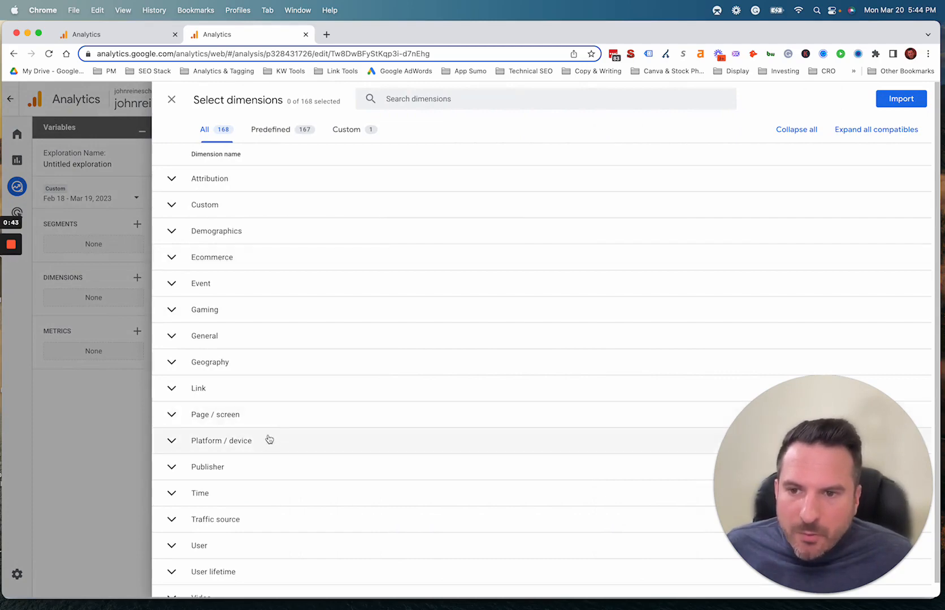
- Search 'google ads' and select Session Google Ads campaign, ad group name and further session Google Ads dimensions
{"action": "type", "text": "google ad"}
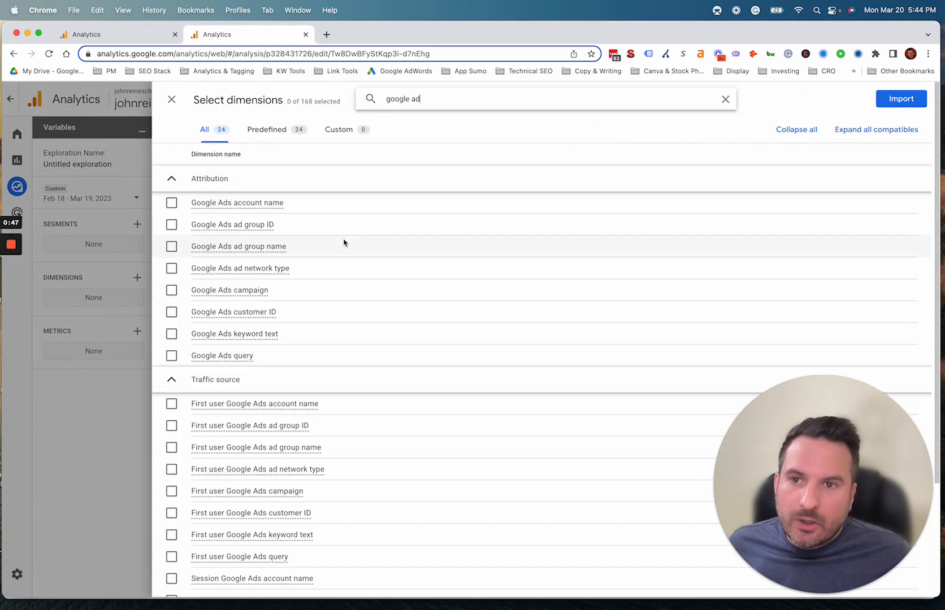
{"action": "type", "text": "s"}
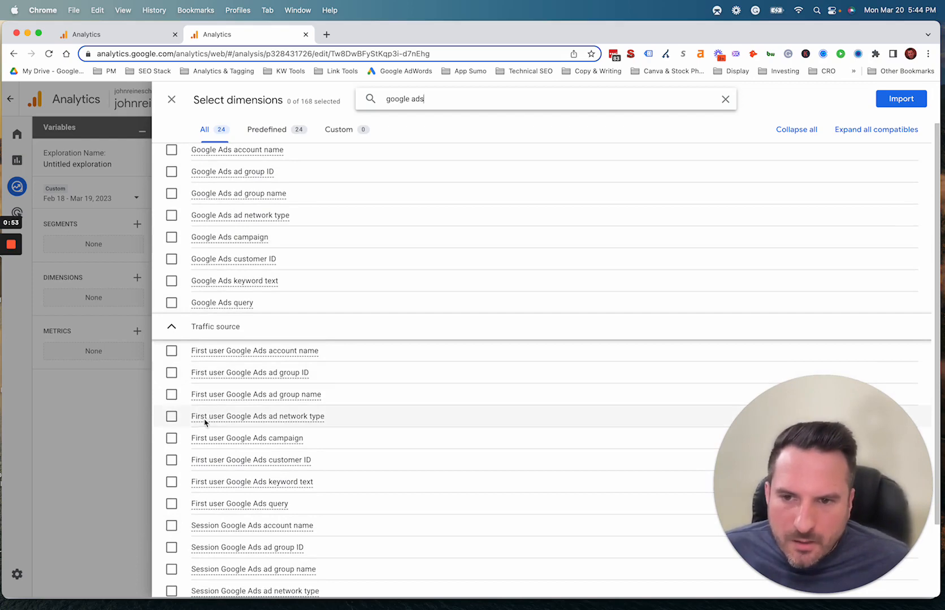
{"action": "scroll", "scroll_direction": "down", "scroll_amount": 3}
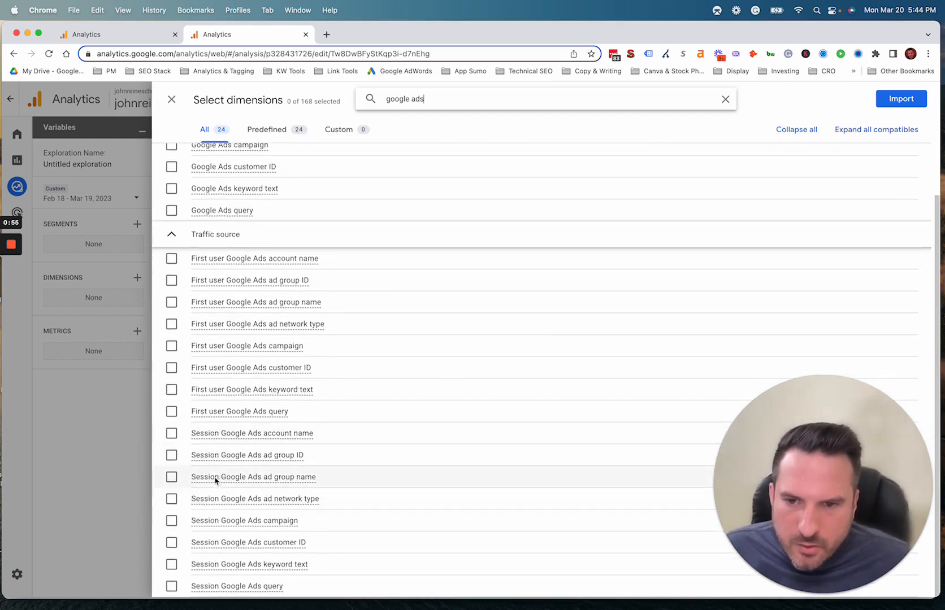
{"action": "left_click", "coordinate": [171, 521]}
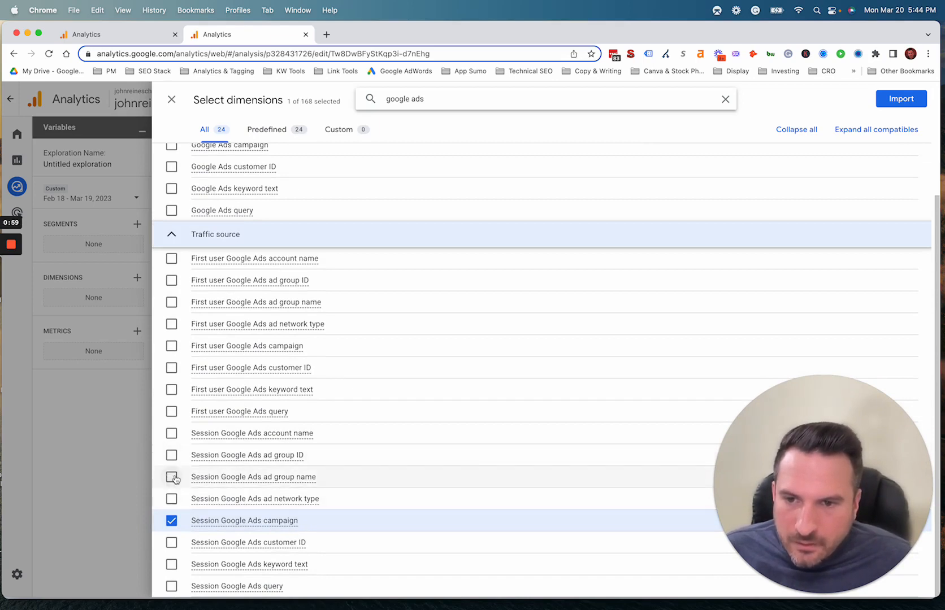
{"action": "left_click", "coordinate": [171, 477]}
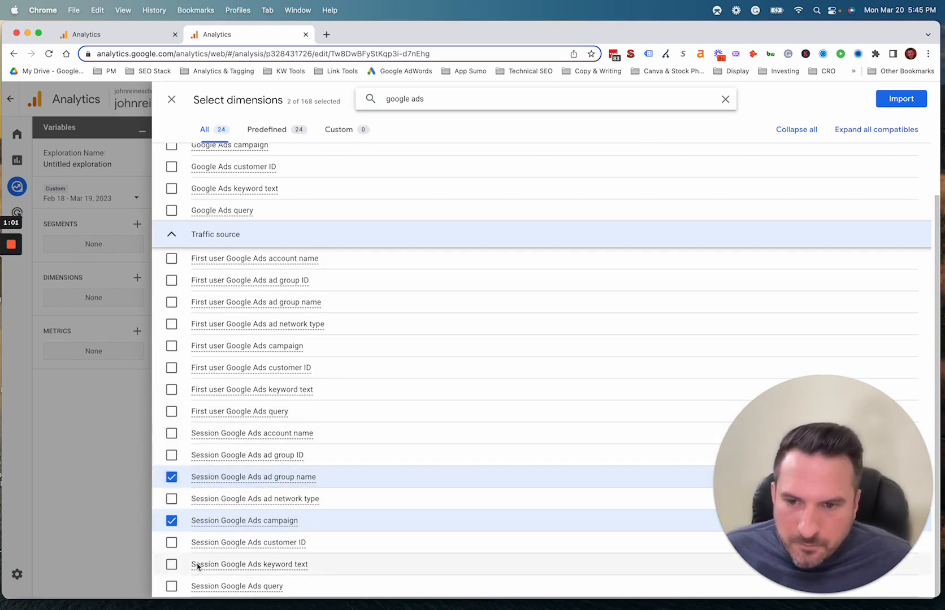
{"action": "left_click", "coordinate": [172, 564]}
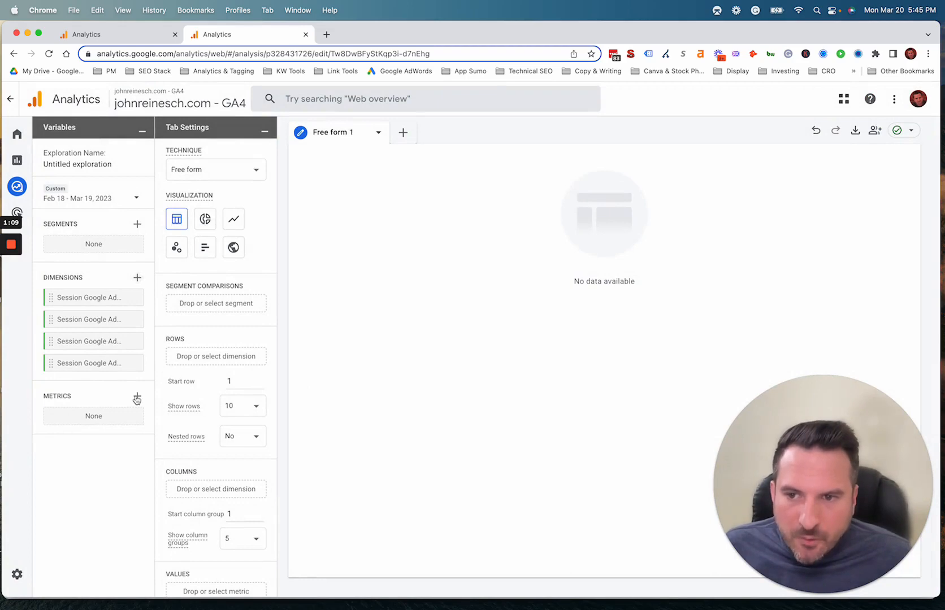
- From Advertising metrics, select Google Ads clicks, cost, cost per click and impressions
{"action": "left_click", "coordinate": [137, 398]}
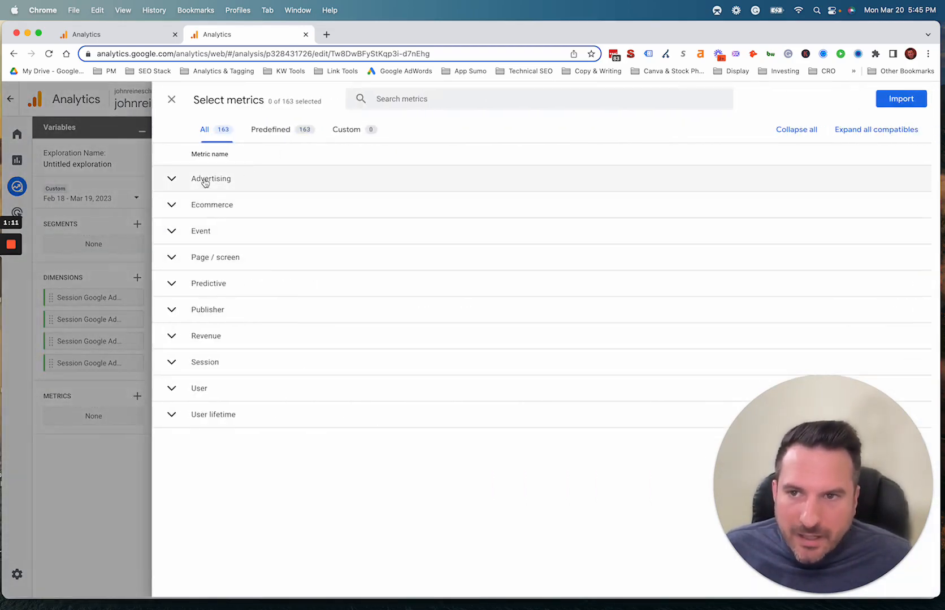
{"action": "left_click", "coordinate": [210, 179]}
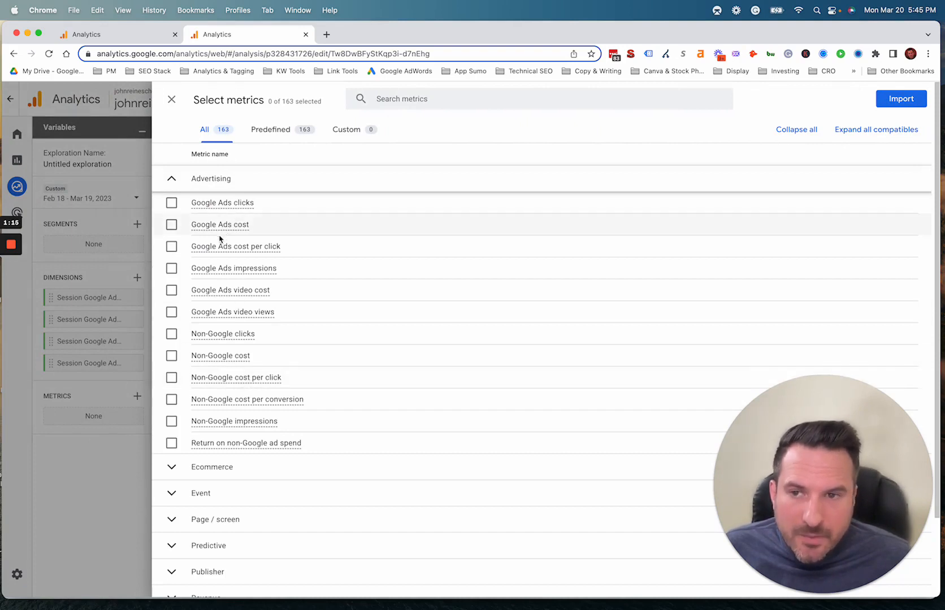
{"action": "left_click", "coordinate": [170, 204]}
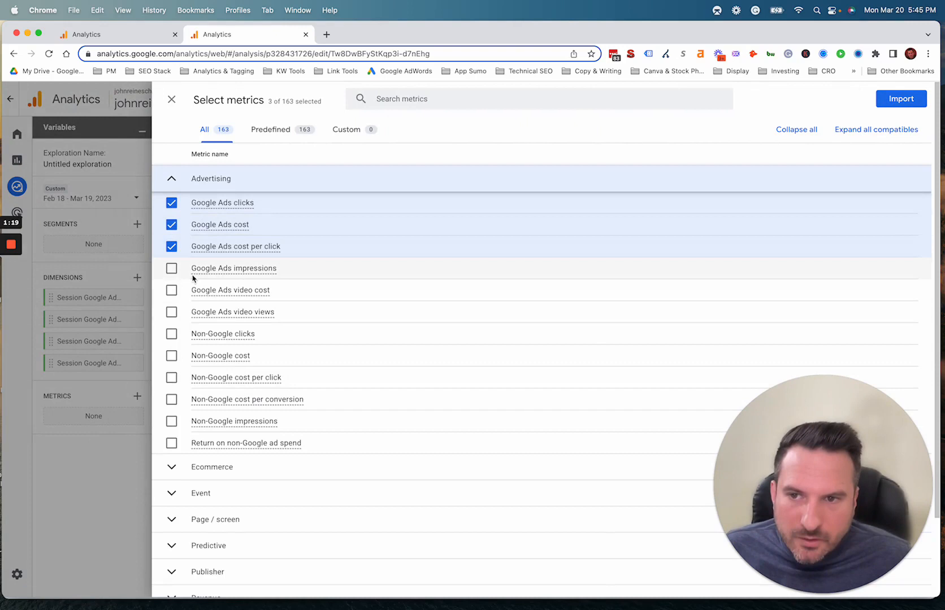
{"action": "left_click", "coordinate": [171, 268]}
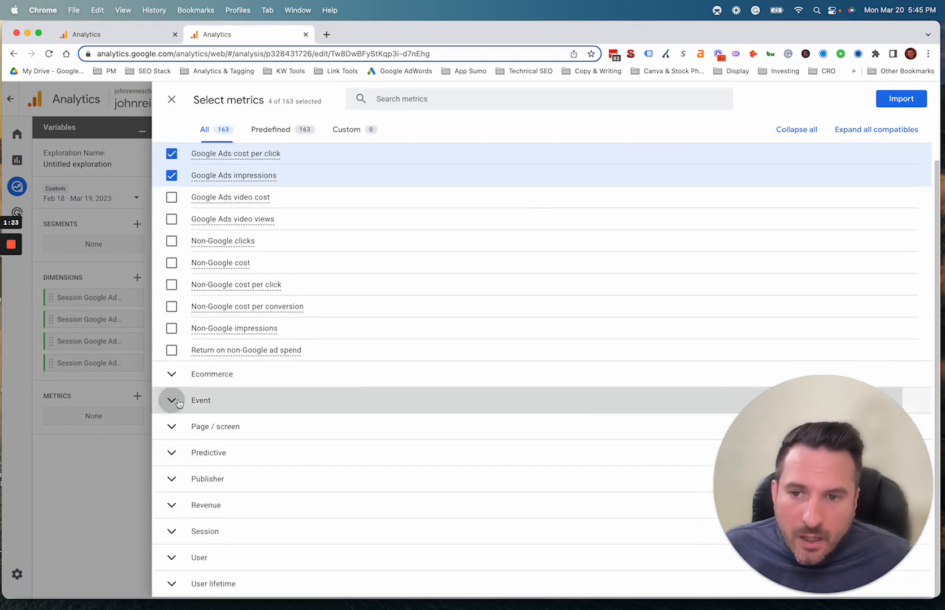
- Add Conversions and Engagement rate from Event metrics and import all six metrics
{"action": "left_click", "coordinate": [171, 400]}
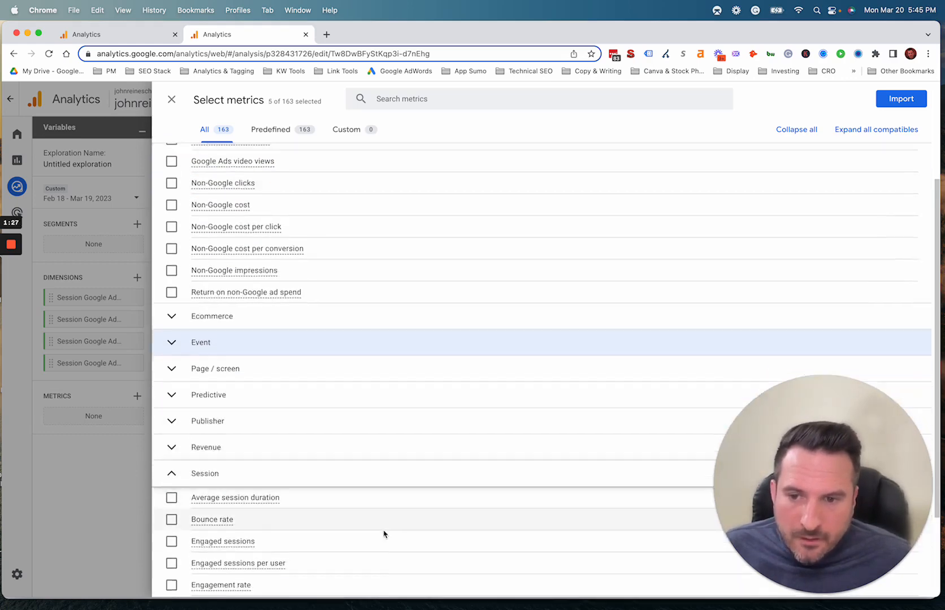
{"action": "left_click", "coordinate": [172, 468]}
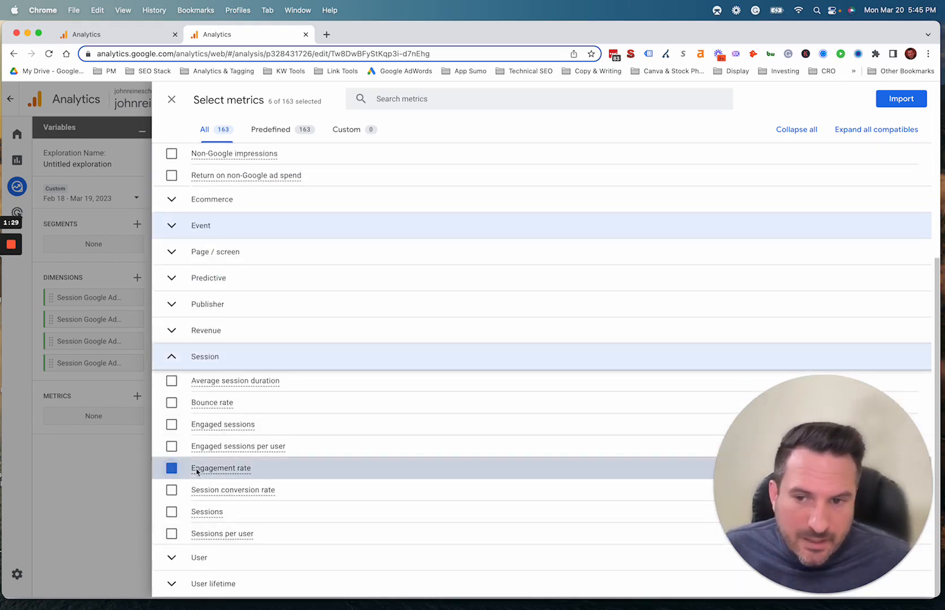
{"action": "left_click", "coordinate": [172, 468]}
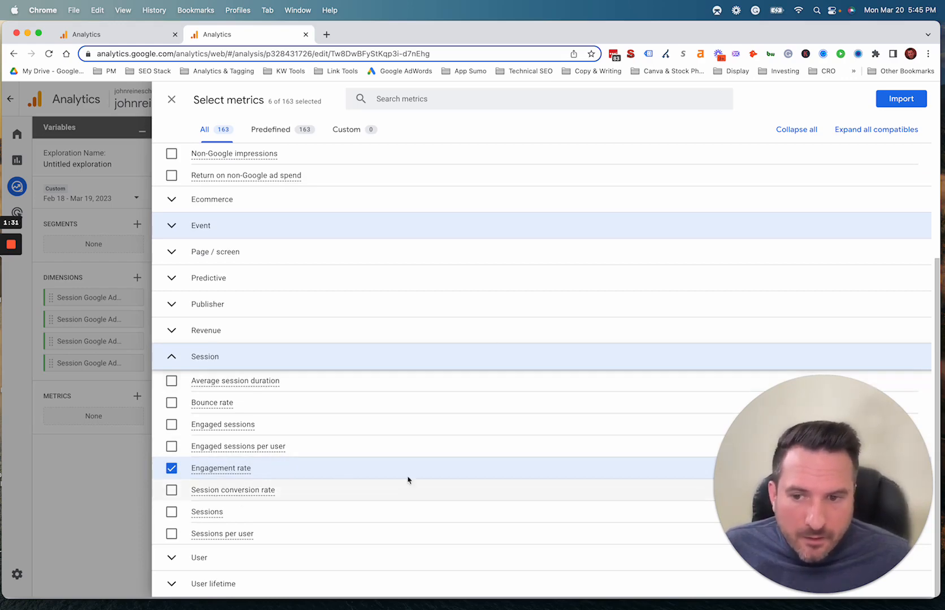
{"action": "left_click", "coordinate": [170, 99]}
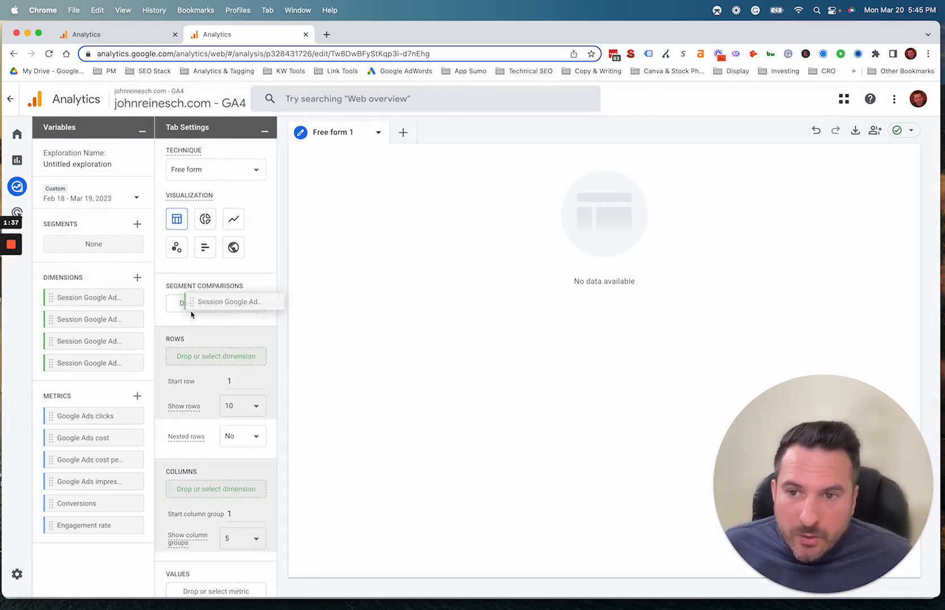
- Place Session Google Ads campaign in Rows and Google Ads clicks, cost and impressions in Values
{"action": "left_click_drag", "start_coordinate": [235, 301], "coordinate": [262, 397]}
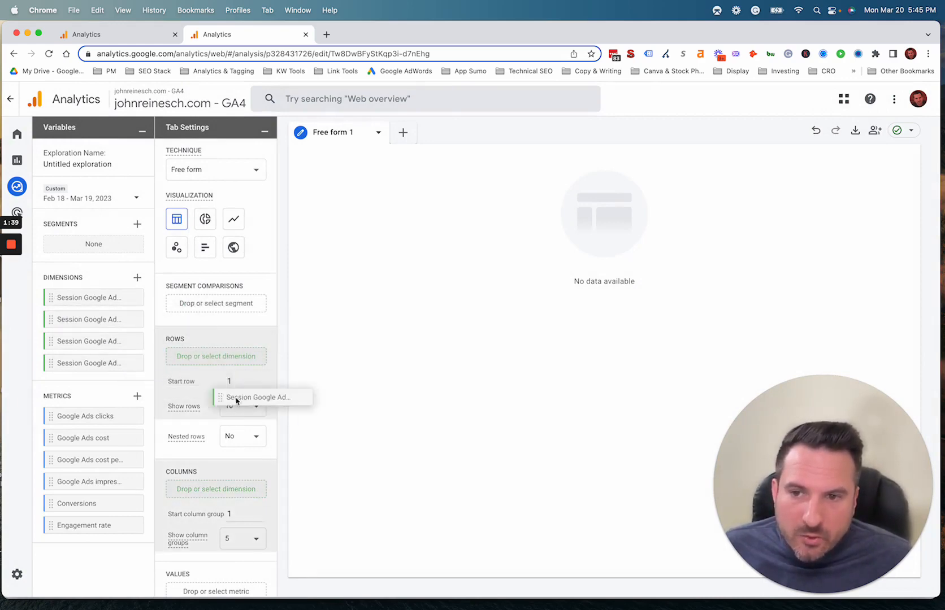
{"action": "left_click_drag", "start_coordinate": [262, 397], "coordinate": [215, 356]}
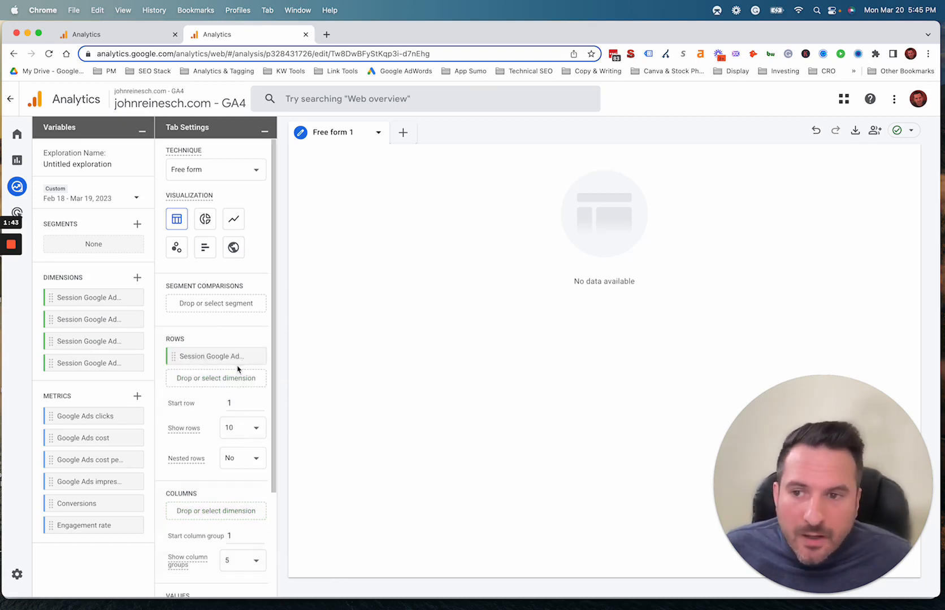
{"action": "scroll", "scroll_direction": "down", "scroll_amount": 3}
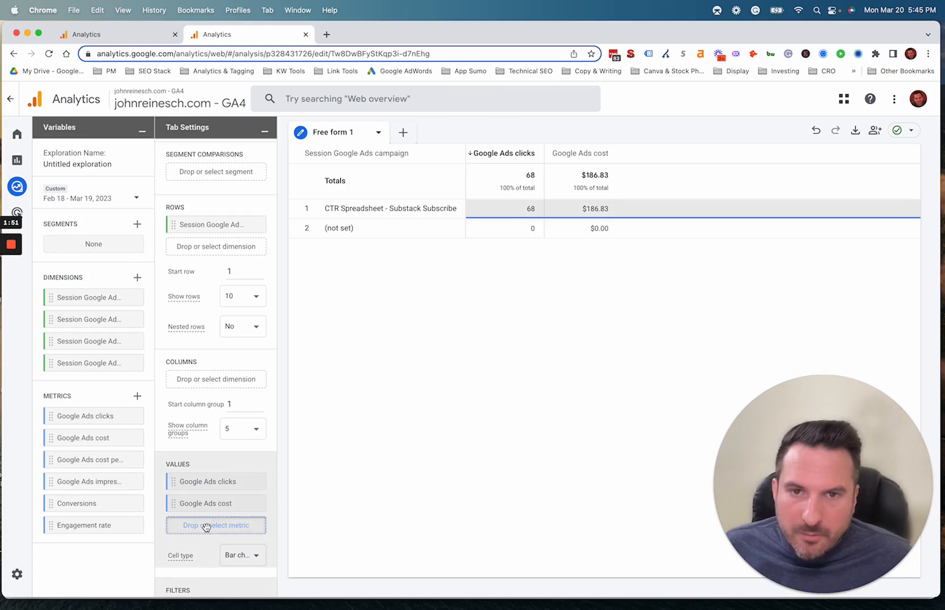
{"action": "left_click", "coordinate": [215, 525]}
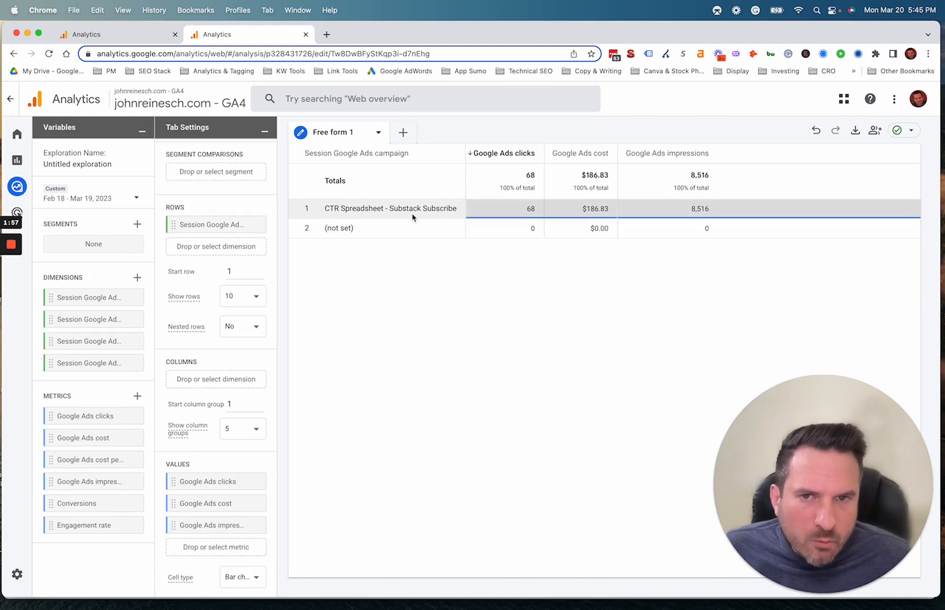
{"action": "mouse_move", "coordinate": [184, 496]}
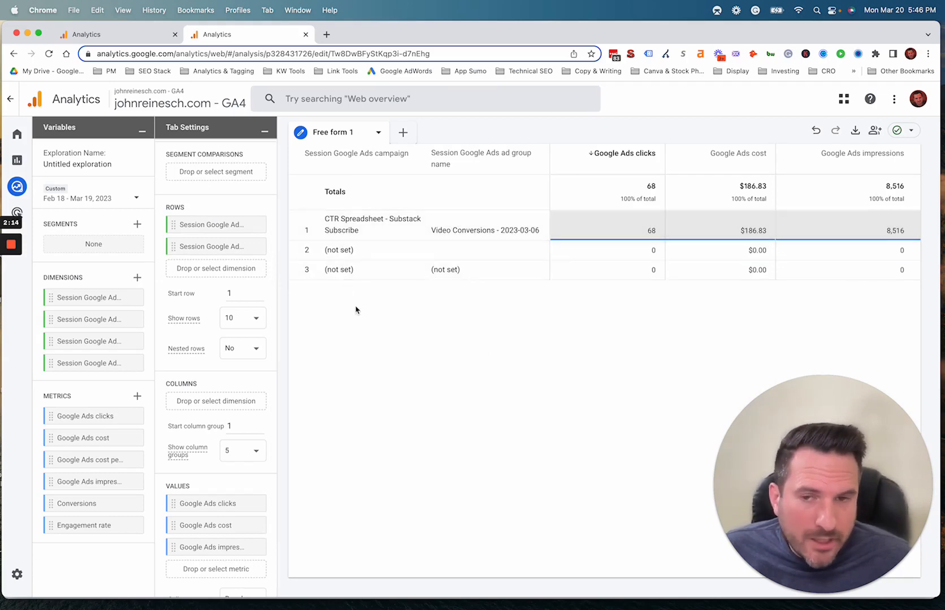
{"action": "mouse_move", "coordinate": [802, 279]}
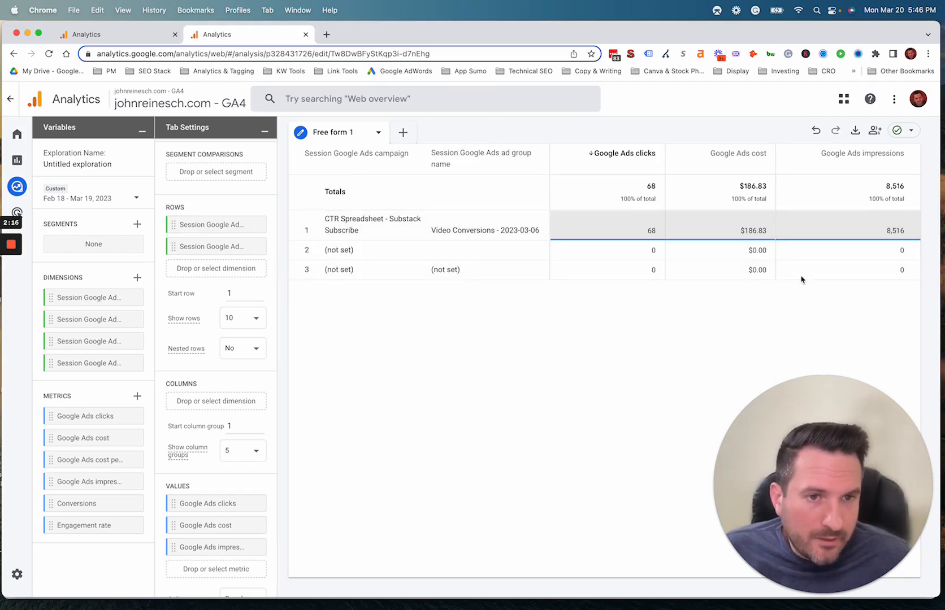
{"action": "mouse_move", "coordinate": [102, 162]}
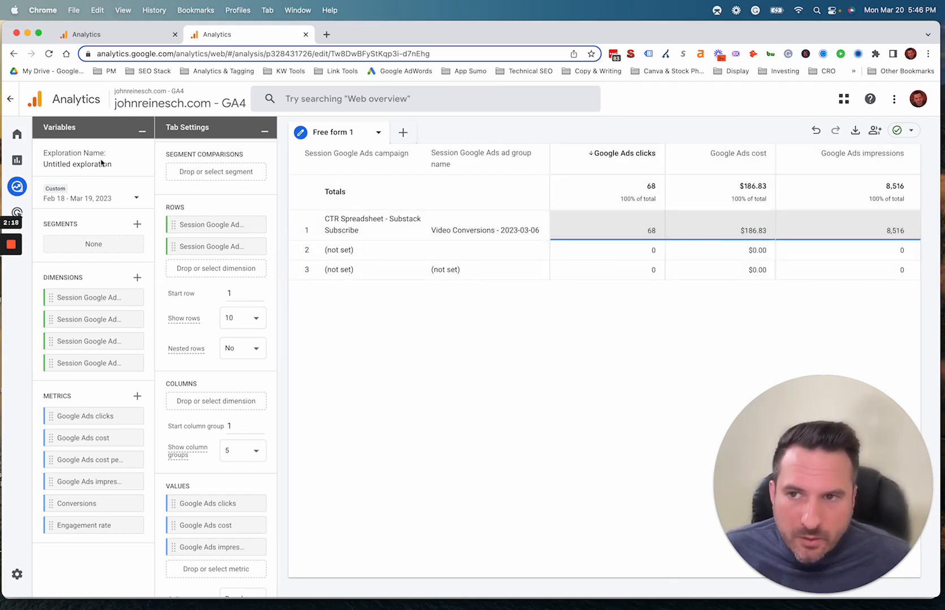